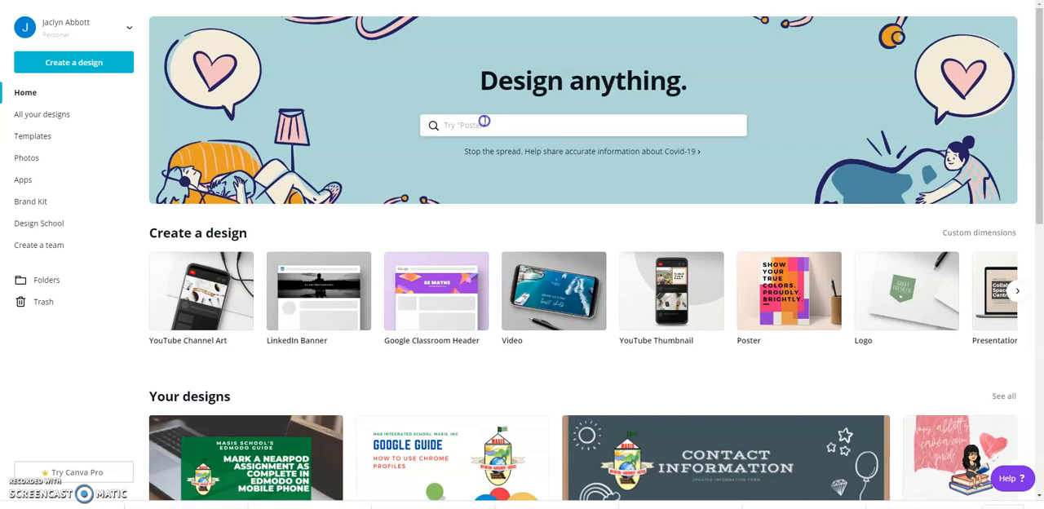
# Search Canva templates for 'Wanted poster' from the home page.
pyautogui.click(571, 124)
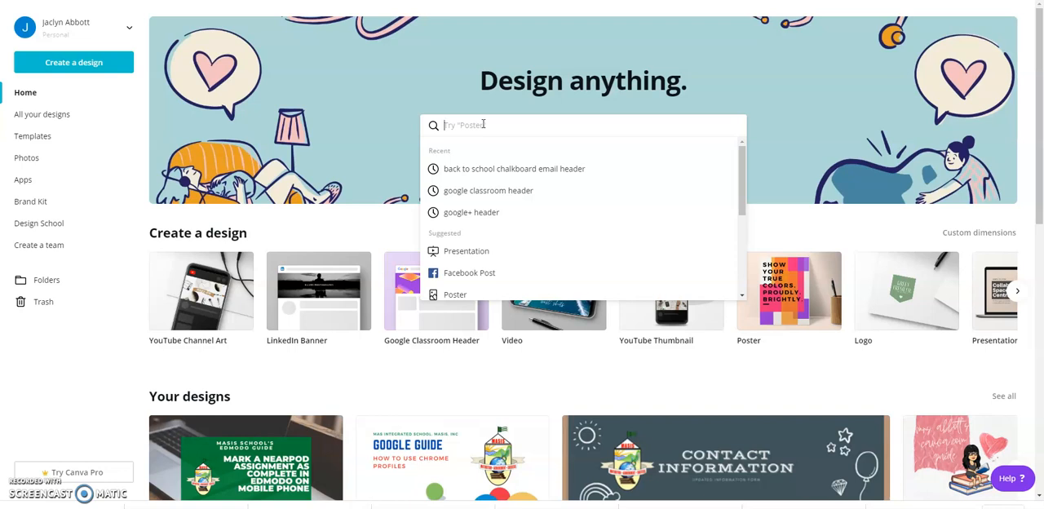
pyautogui.write('Wanted')
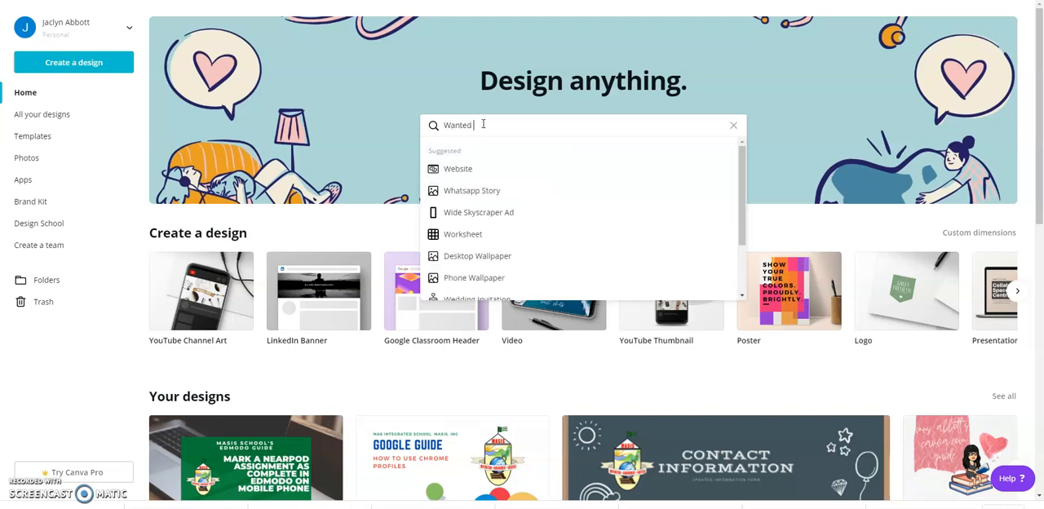
pyautogui.write('poster')
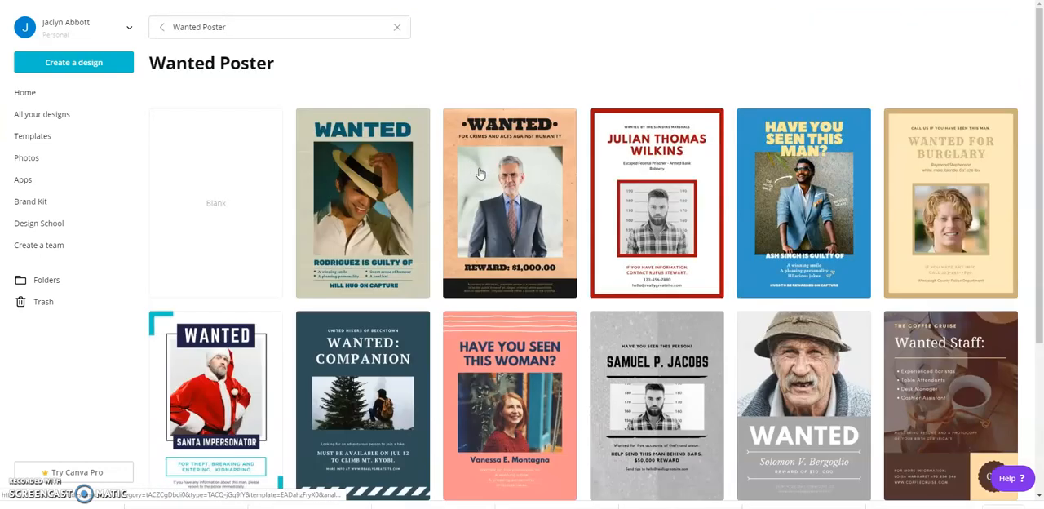
pyautogui.moveTo(437, 255)
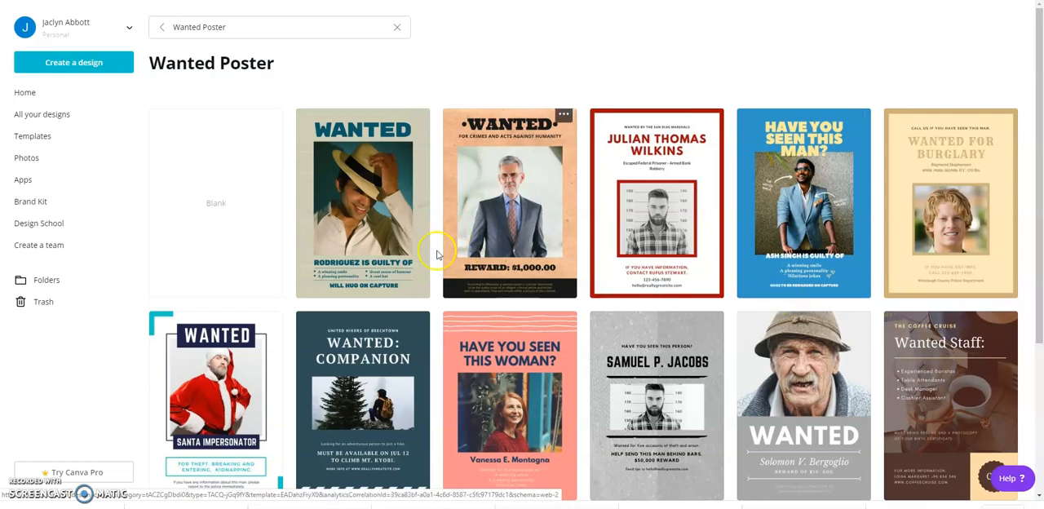
pyautogui.moveTo(617, 248)
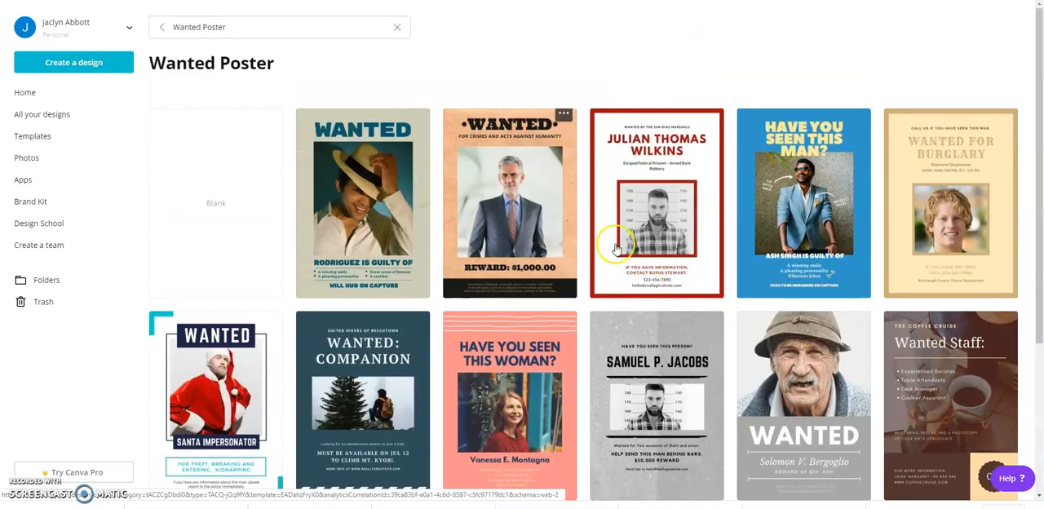
# Open the brown-paper 'WANTED' poster template with the man in a suit.
pyautogui.click(509, 204)
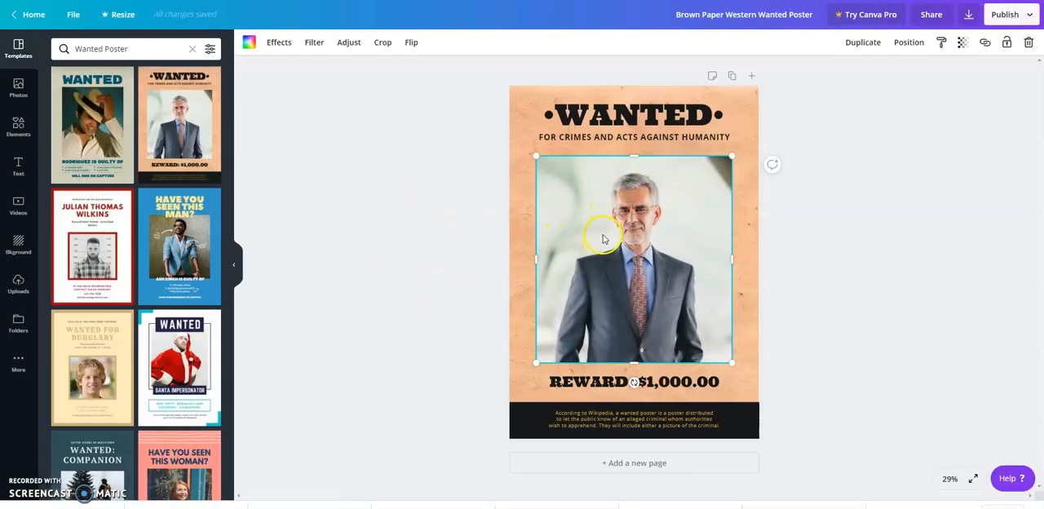
pyautogui.click(633, 418)
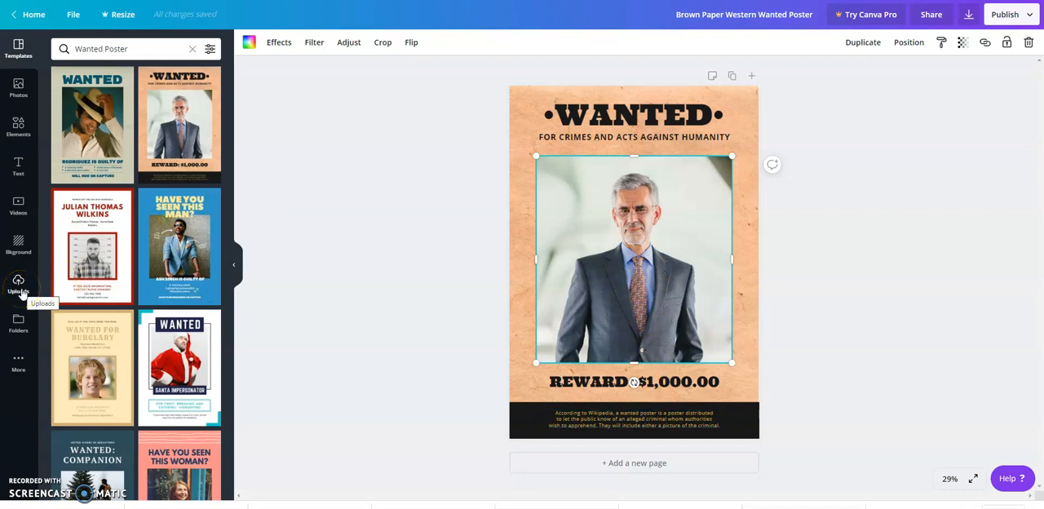
pyautogui.moveTo(18, 243)
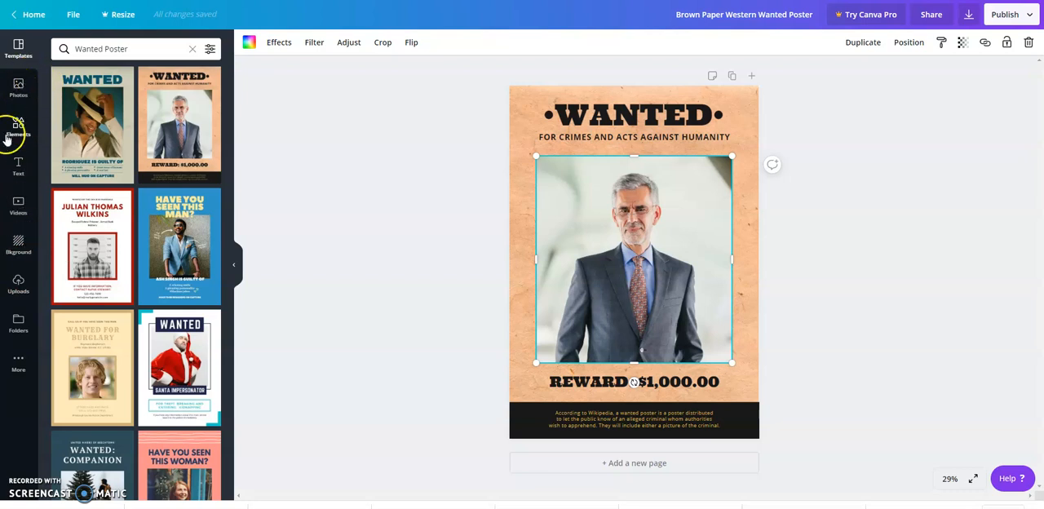
pyautogui.moveTo(18, 128)
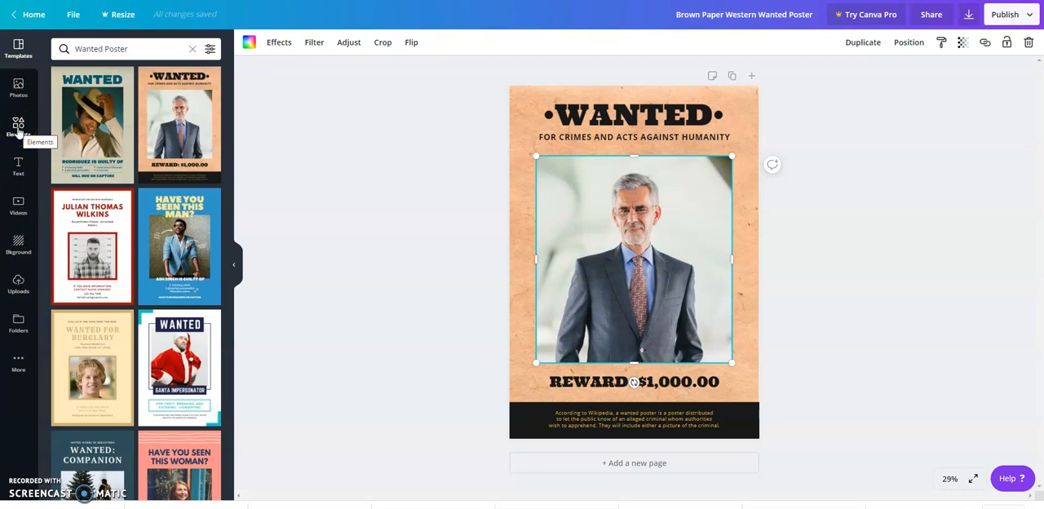
pyautogui.moveTo(539, 121)
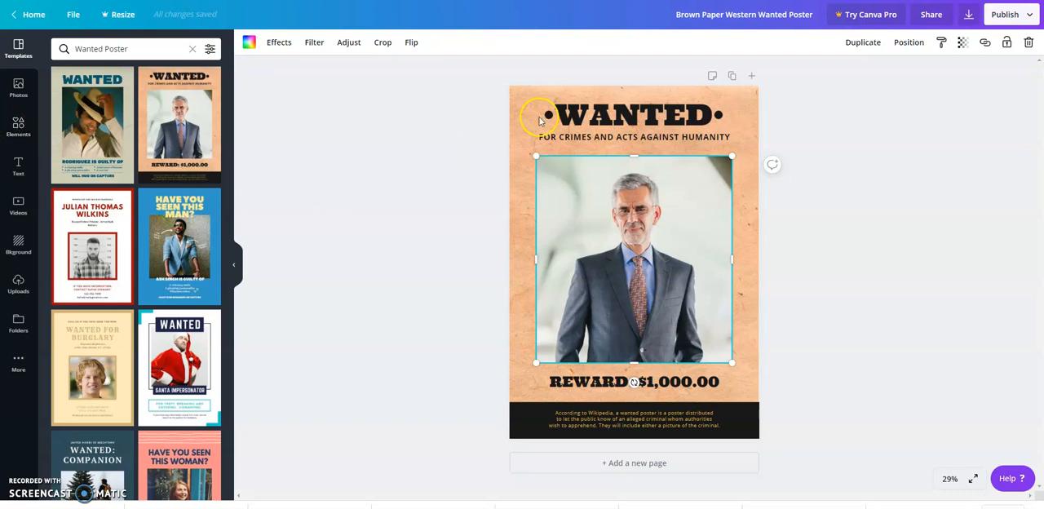
pyautogui.click(633, 114)
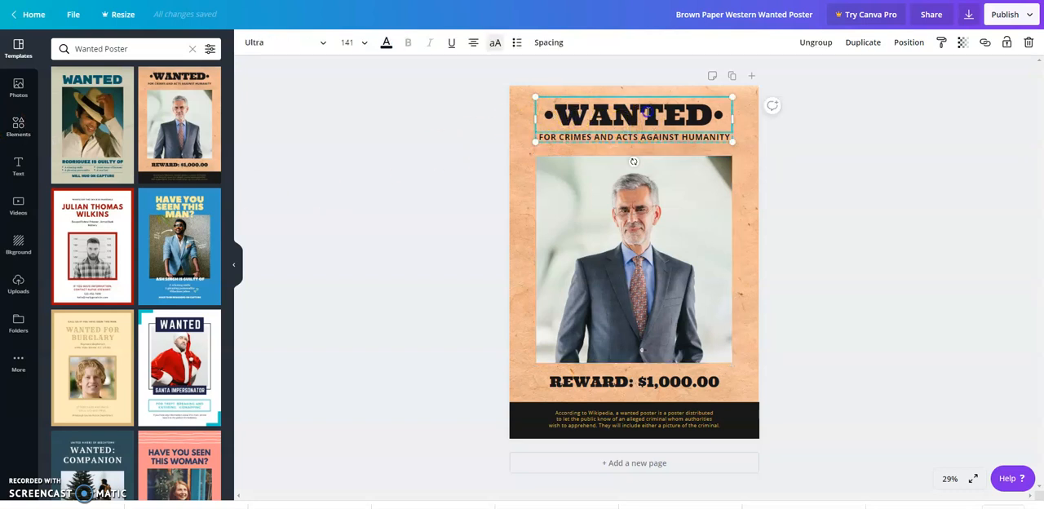
pyautogui.moveTo(493, 284)
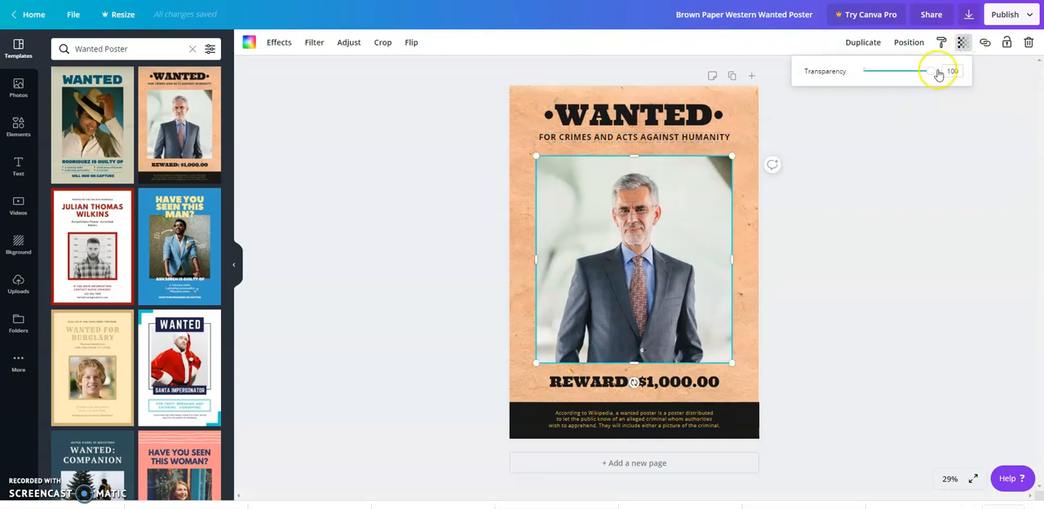
pyautogui.moveTo(938, 71); pyautogui.dragTo(922, 72)
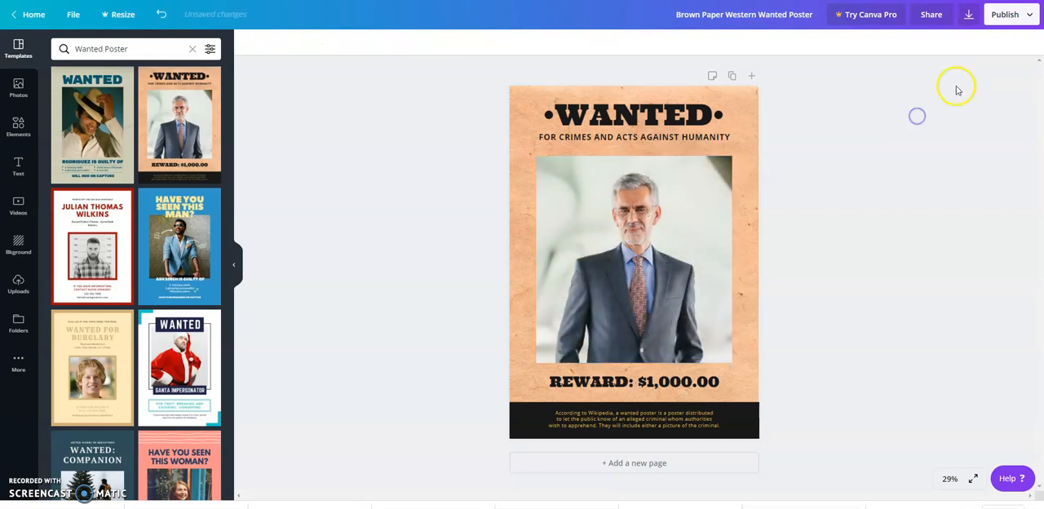
pyautogui.moveTo(846, 238)
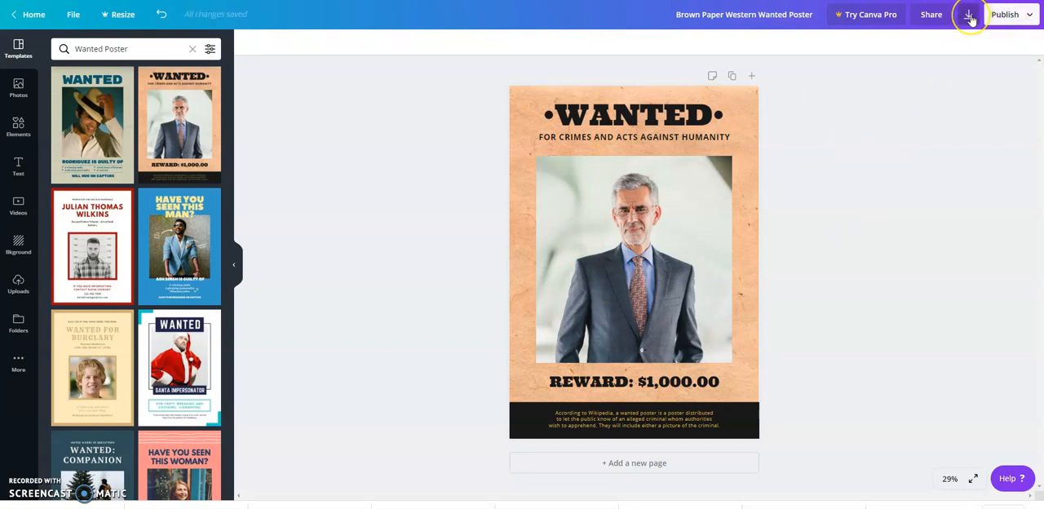
# Choose PDF Print as the poster's download file type.
pyautogui.click(969, 14)
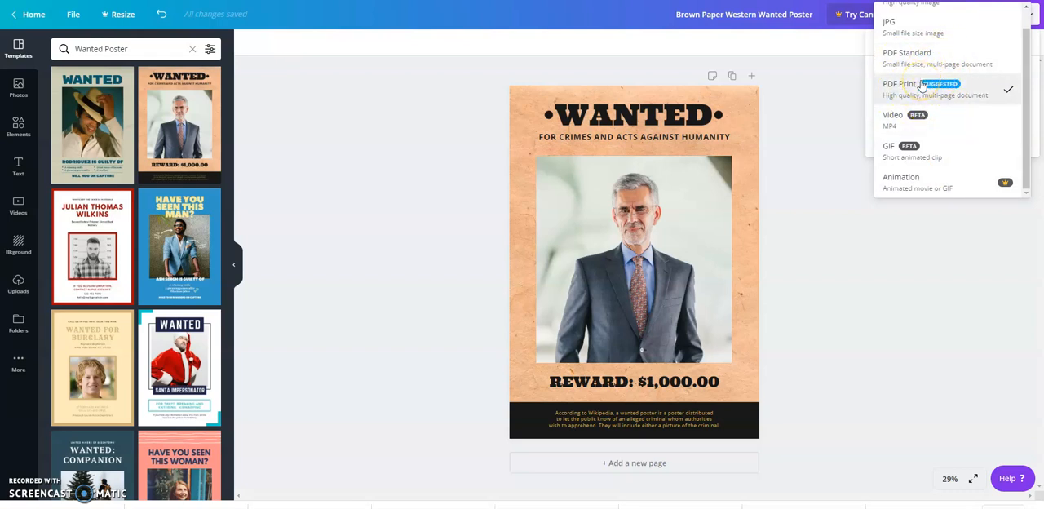
pyautogui.click(898, 88)
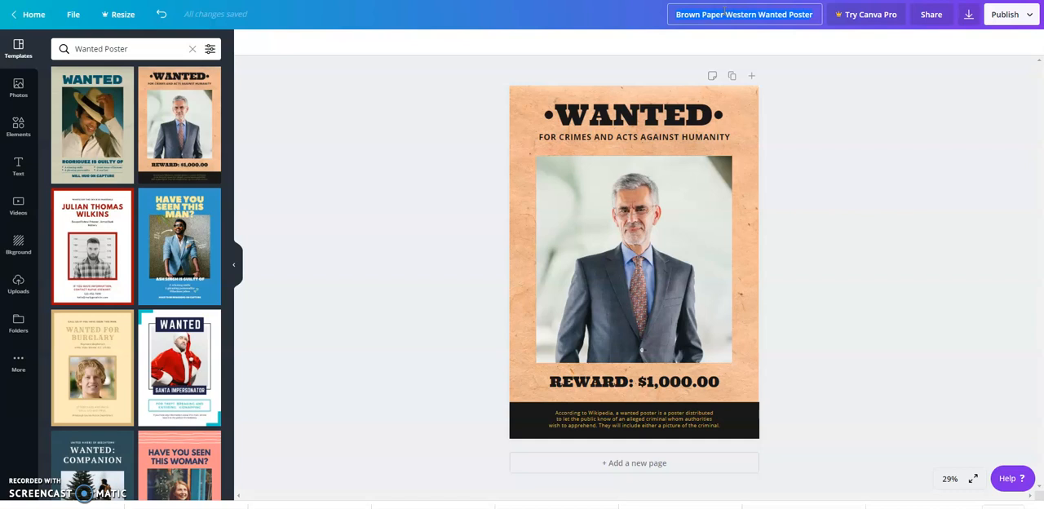
# Begin renaming the design from 'Brown Paper Western Wanted Poster' to a custom WantedPoster name.
pyautogui.click(744, 14)
pyautogui.write('Jaclyn-WantedPoster')
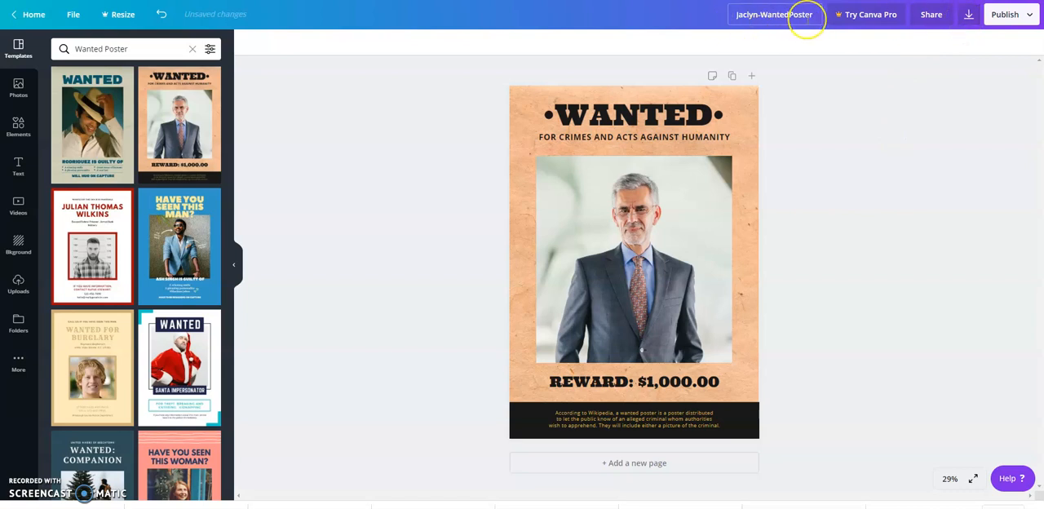
pyautogui.moveTo(803, 164)
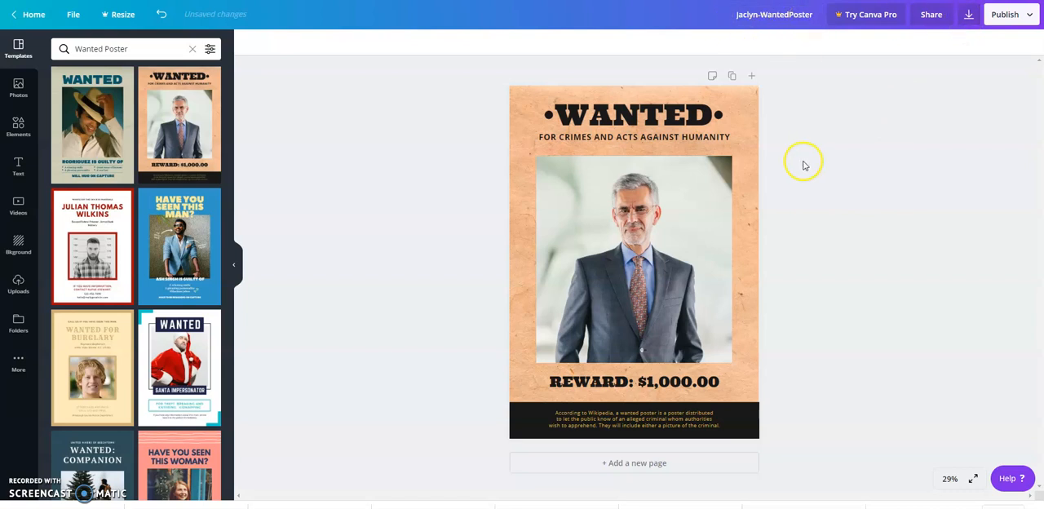